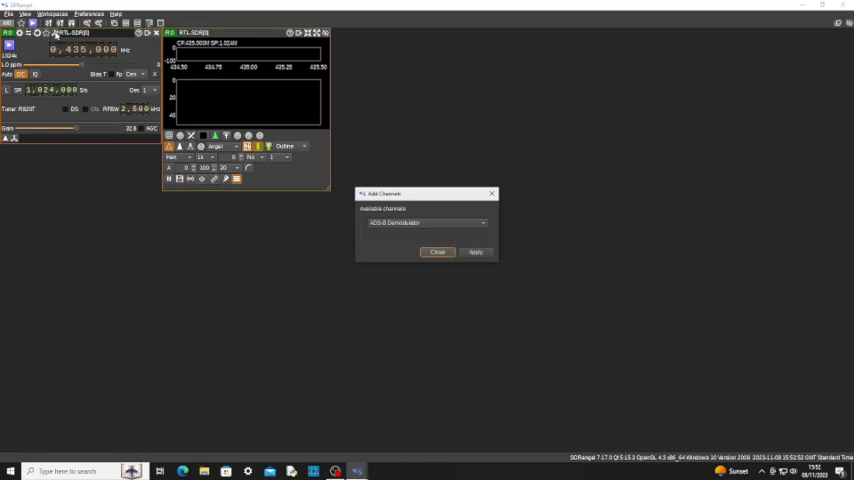
- Enable looped playback of the surfing .ts file in the DATV Modulator's file source
left_click(476, 252)
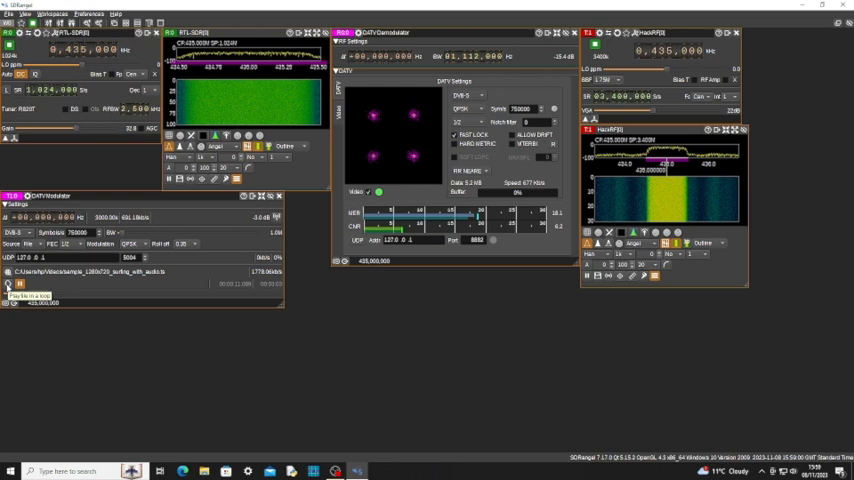
left_click(9, 284)
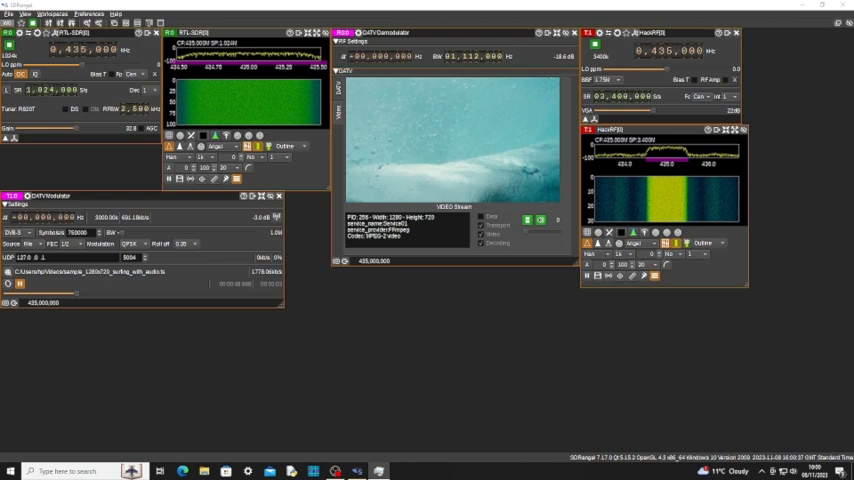